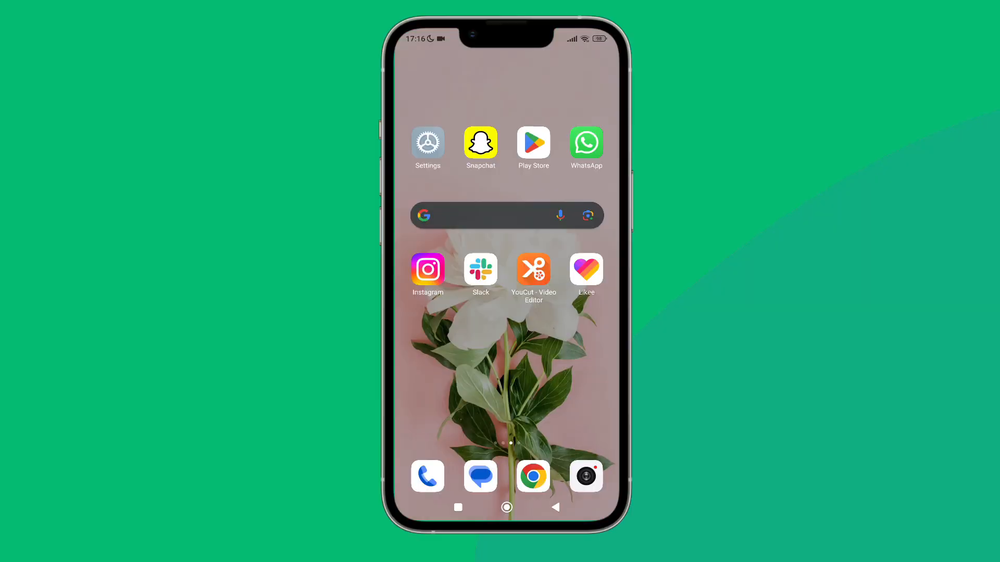
Swipe the home screen left to the page with Messenger, Telegram and CapCut.
scroll("left", 3)
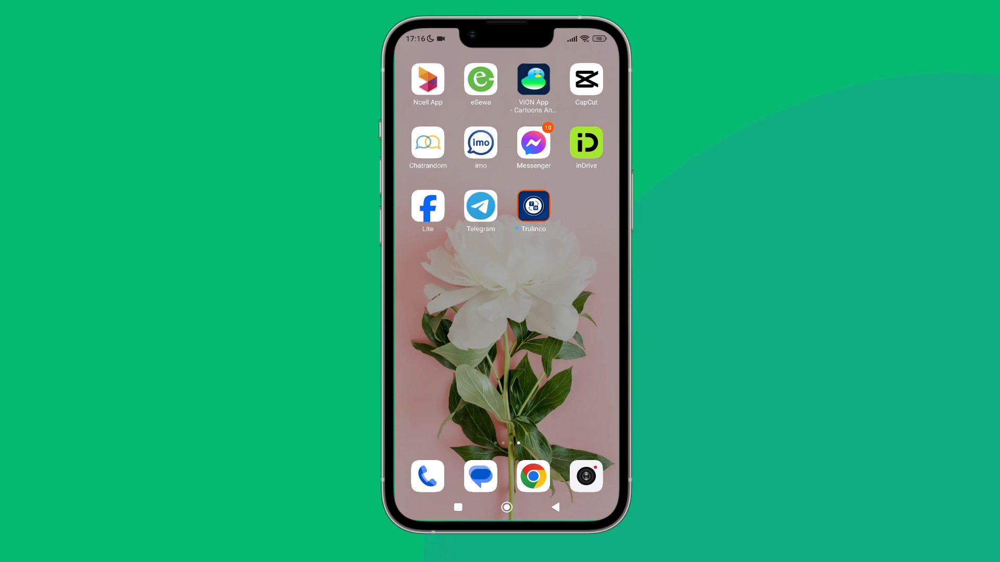
mouse_move(481, 217)
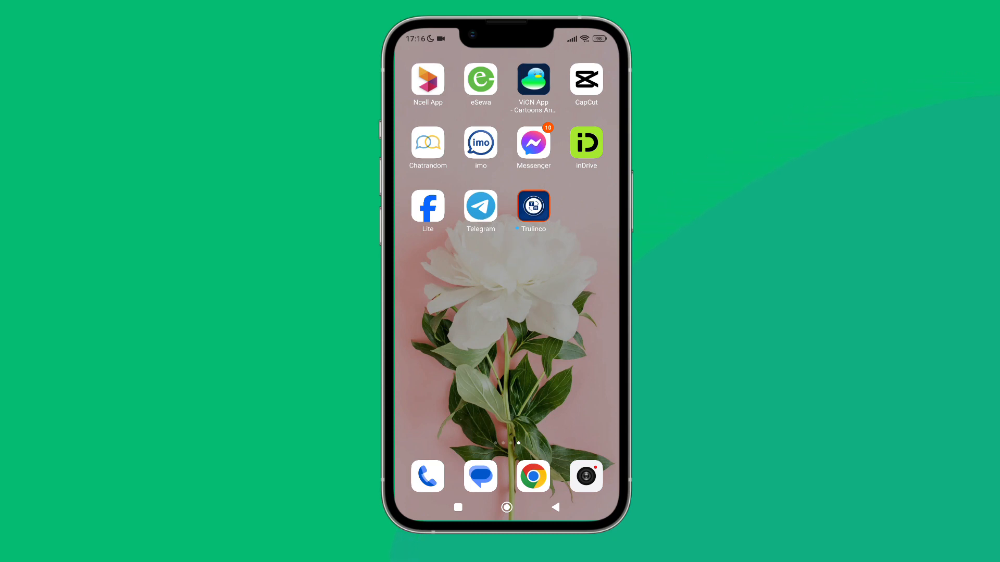
Launch Telegram and go to Settings through the side navigation menu.
left_click(480, 206)
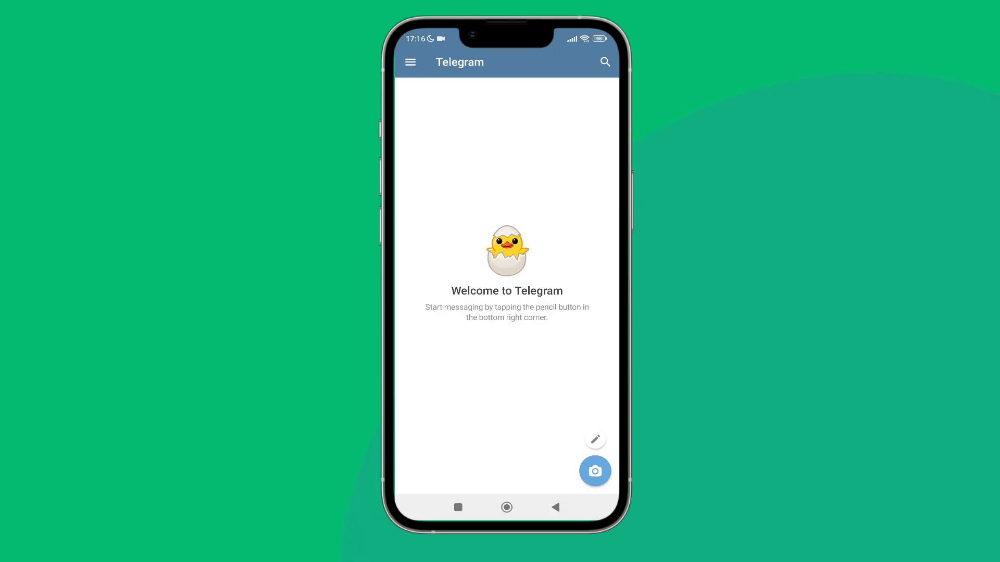
left_click(410, 62)
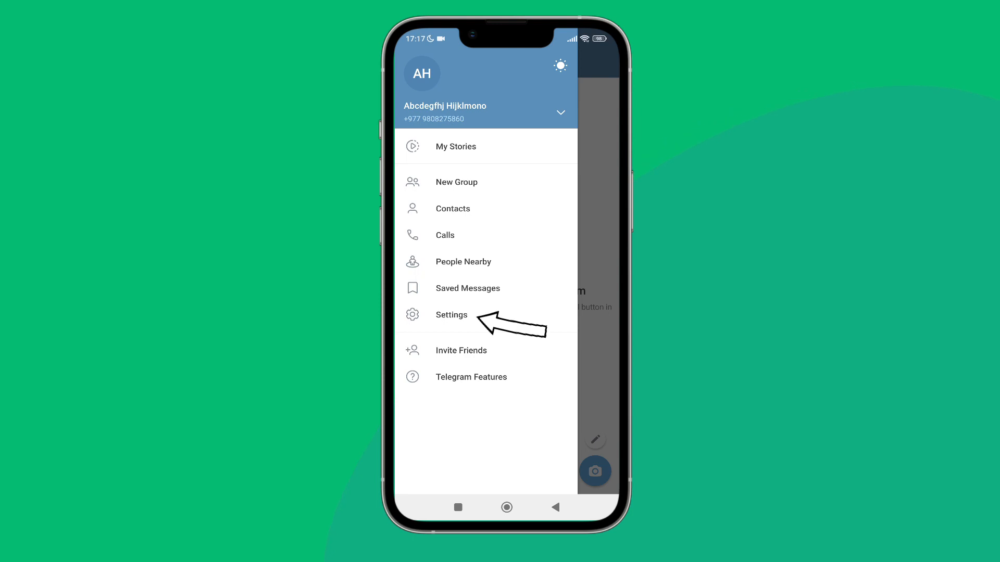
left_click(451, 315)
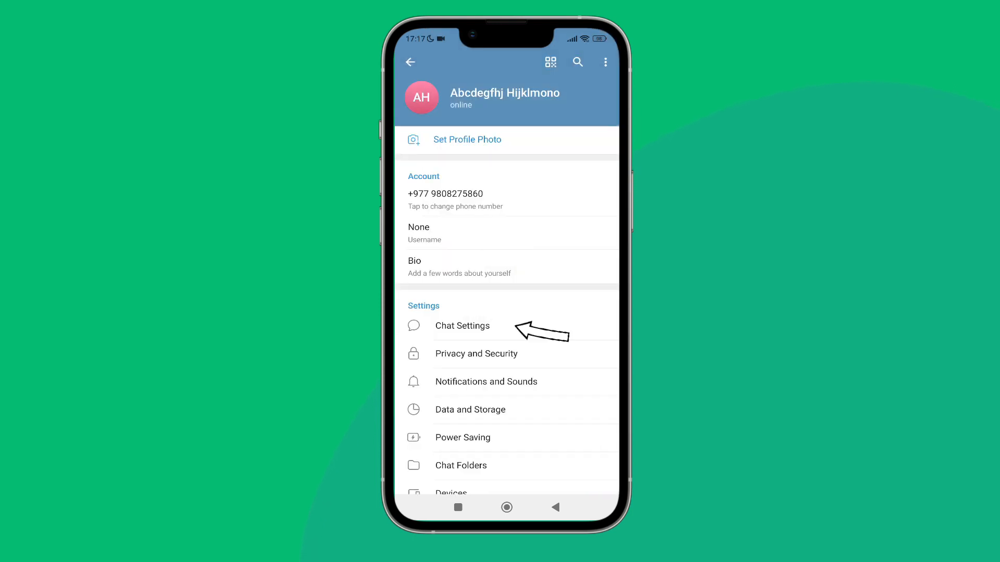
Open Chat Settings and scroll down to the Media and Sound section.
left_click(463, 326)
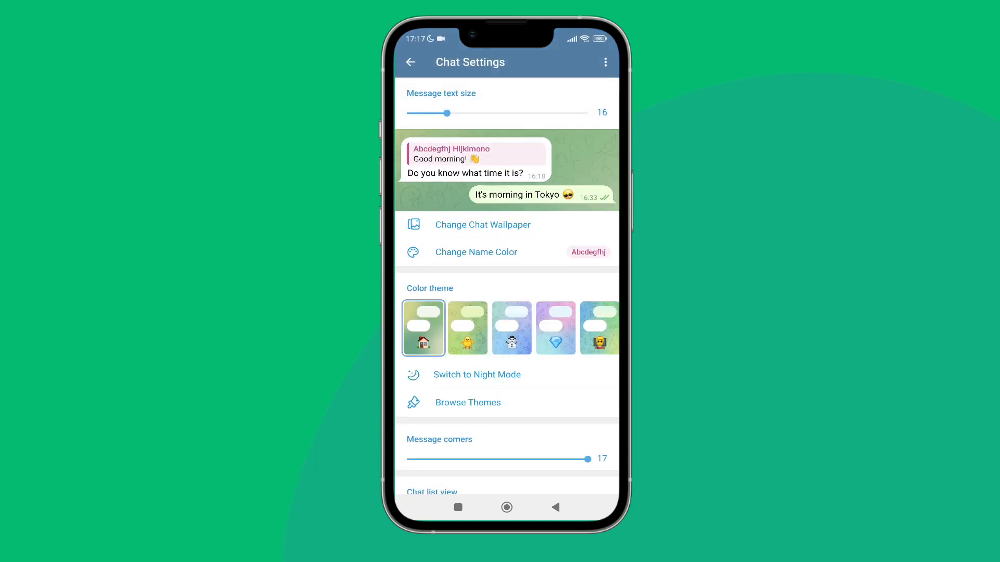
scroll("down", 3)
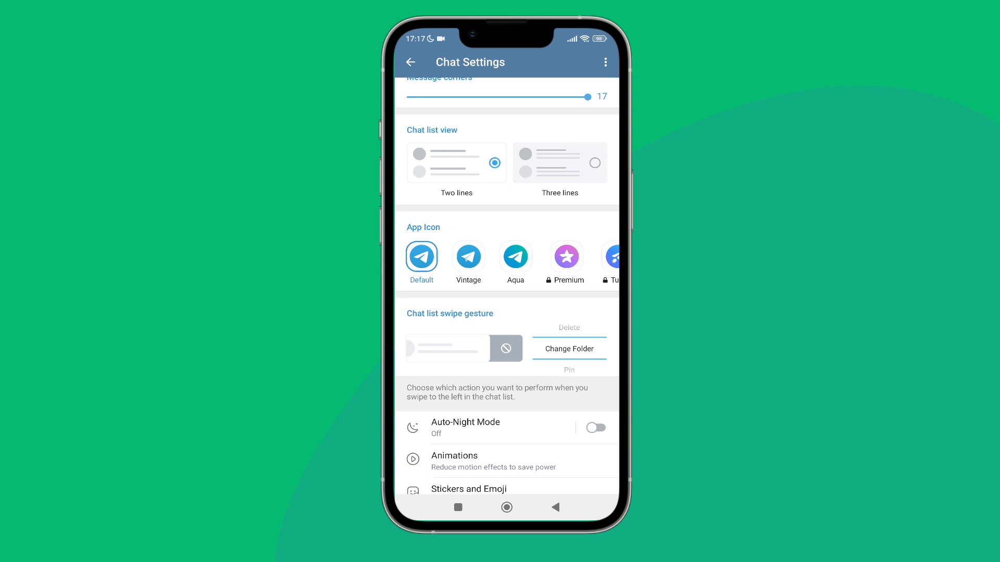
scroll("down", 3)
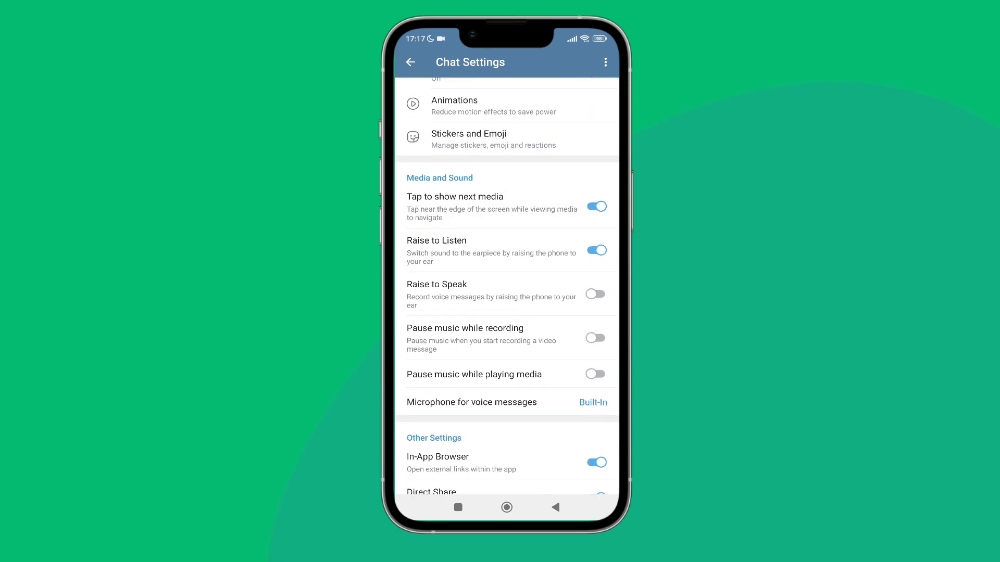
Tap the Raise to Speak toggle until it ends up switched on.
left_click(595, 294)
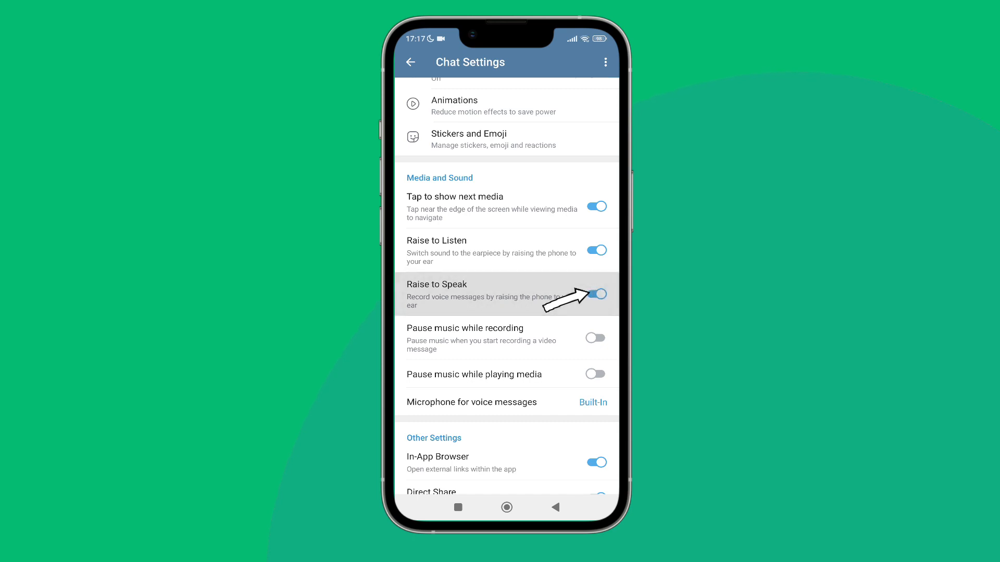
left_click(595, 296)
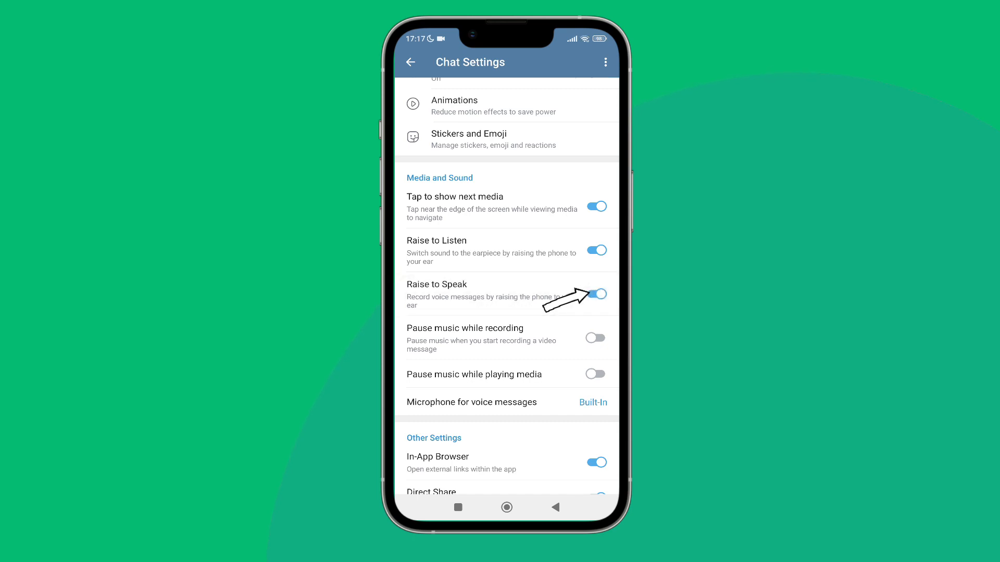
left_click(595, 294)
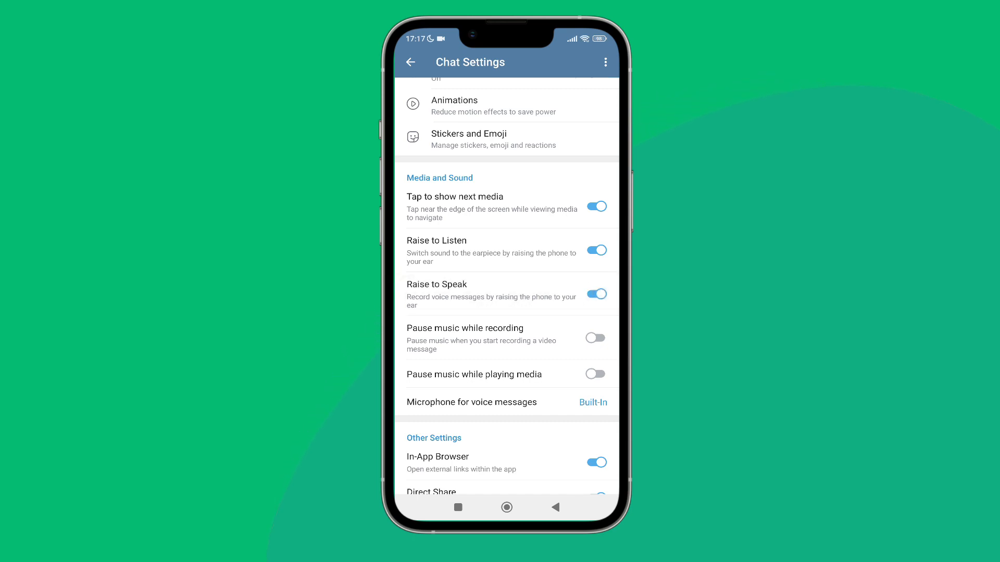